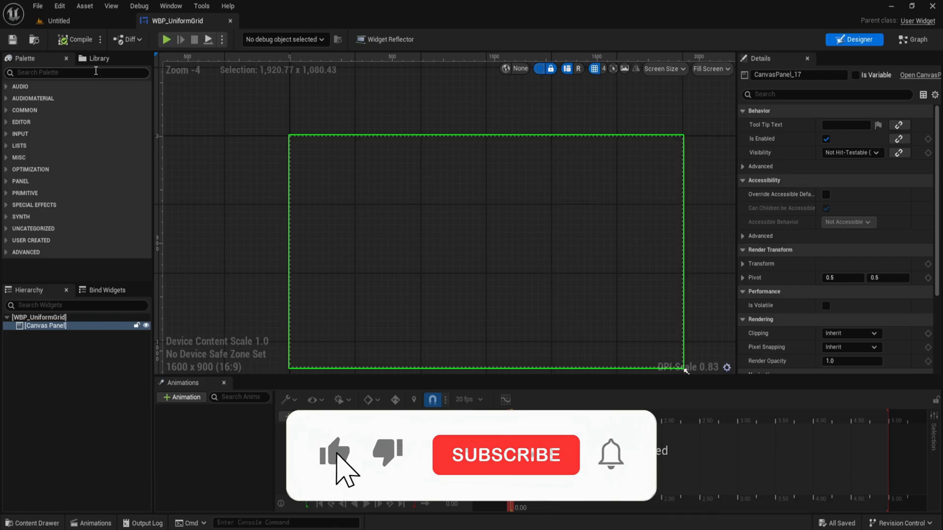
Add a Uniform Grid Panel from the Palette, reset Position X/Y, size it 500 by 300, alignment 0.5.
{"action": "left_click", "coordinate": [505, 455]}
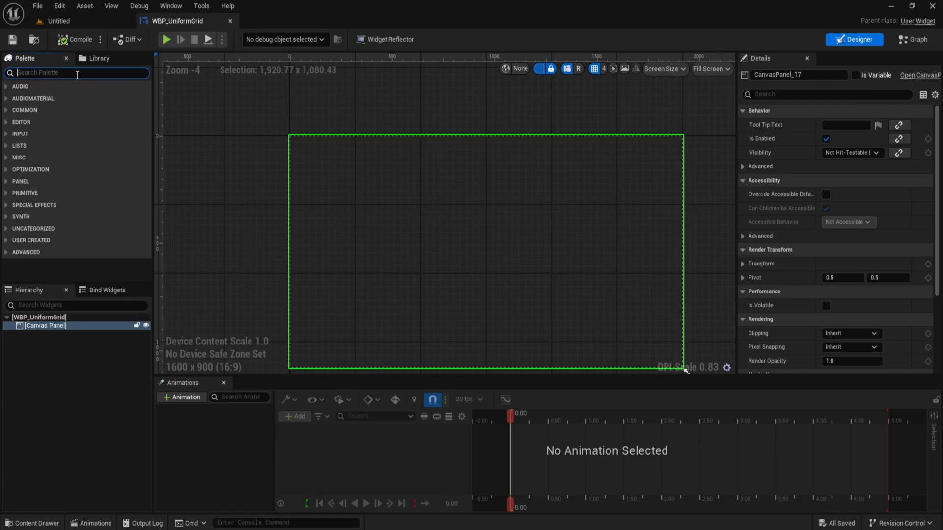
{"action": "type", "text": "unif"}
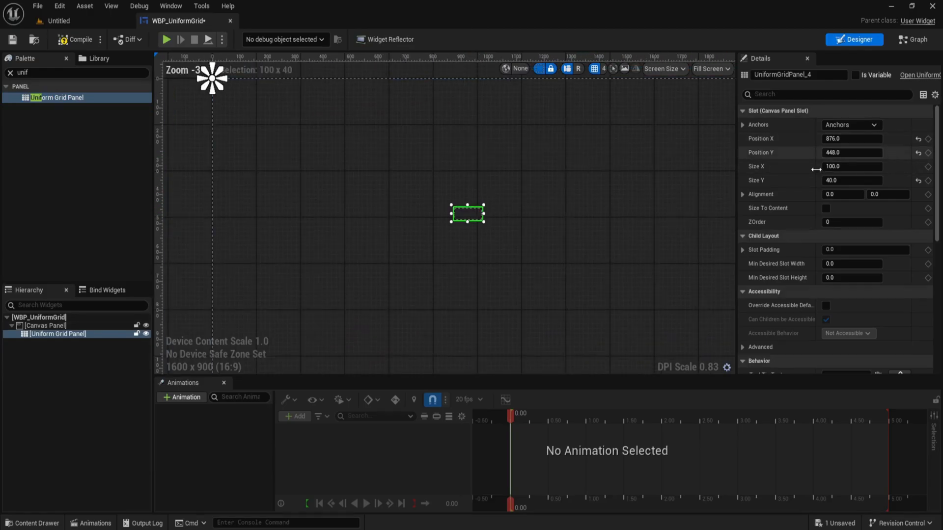
{"action": "left_click", "coordinate": [850, 125]}
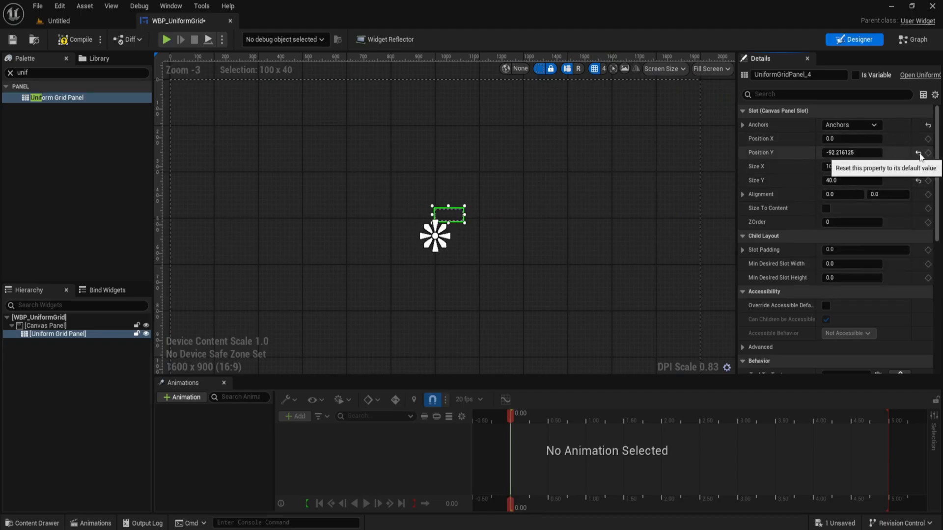
{"action": "left_click", "coordinate": [920, 152]}
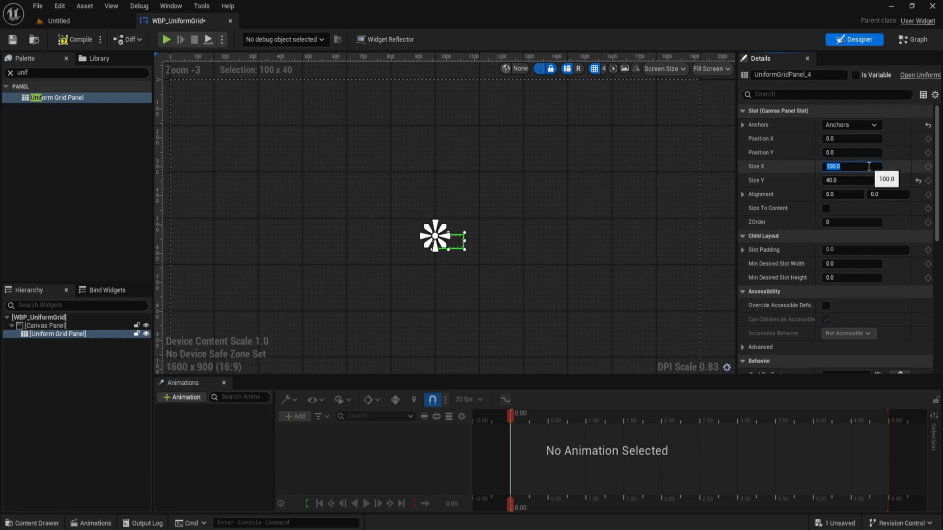
{"action": "type", "text": "500"}
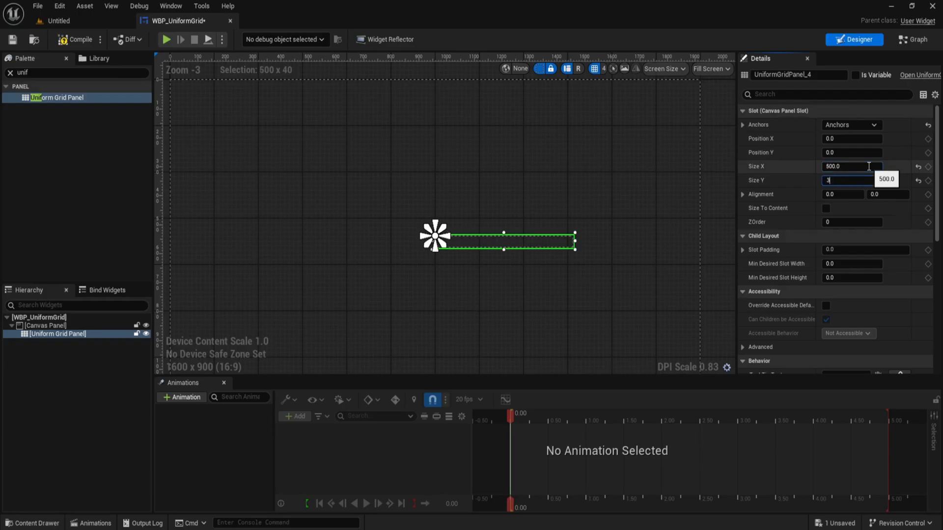
{"action": "type", "text": "300.0"}
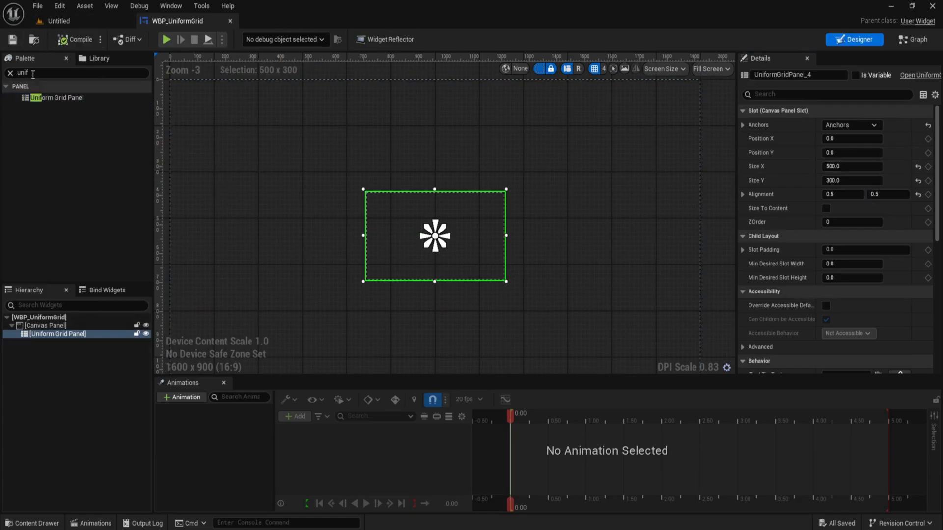
{"action": "left_click", "coordinate": [10, 72]}
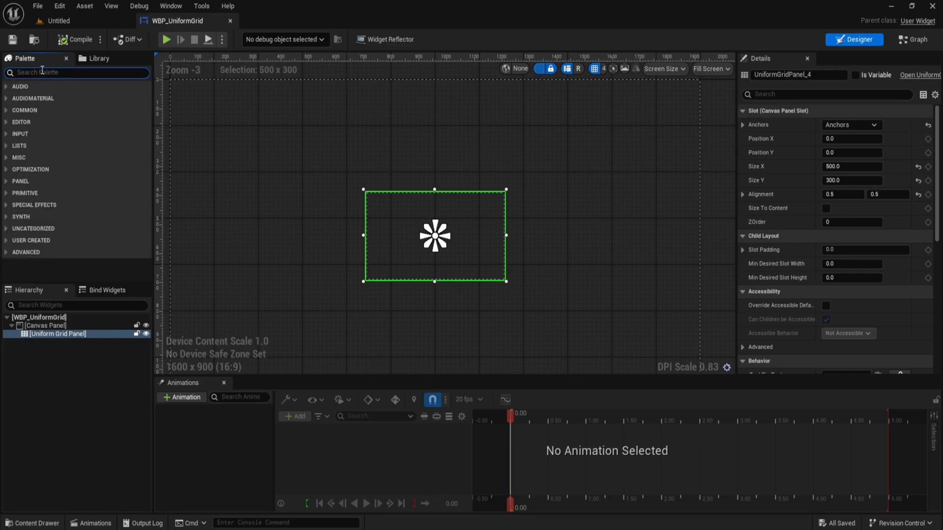
Drag six Image widgets from the Palette into the Uniform Grid Panel, then clear the search.
{"action": "type", "text": "image"}
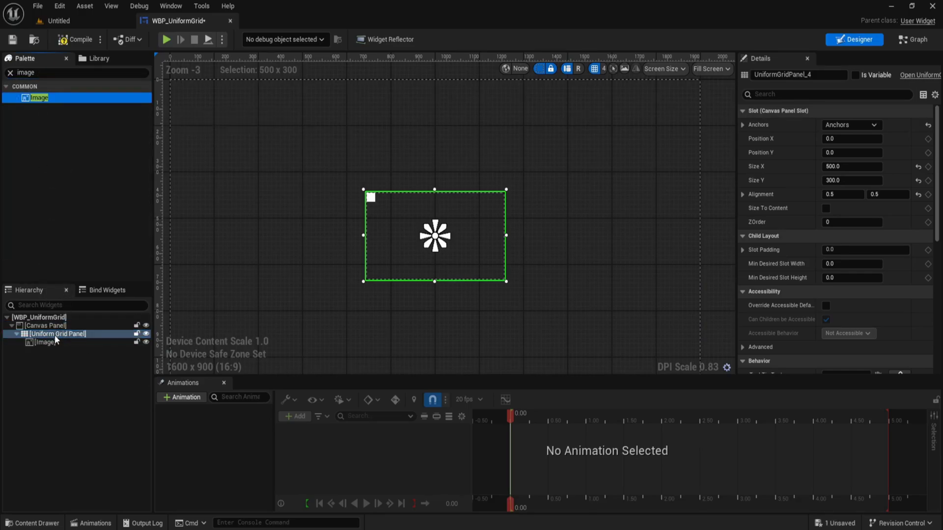
{"action": "left_click", "coordinate": [46, 341]}
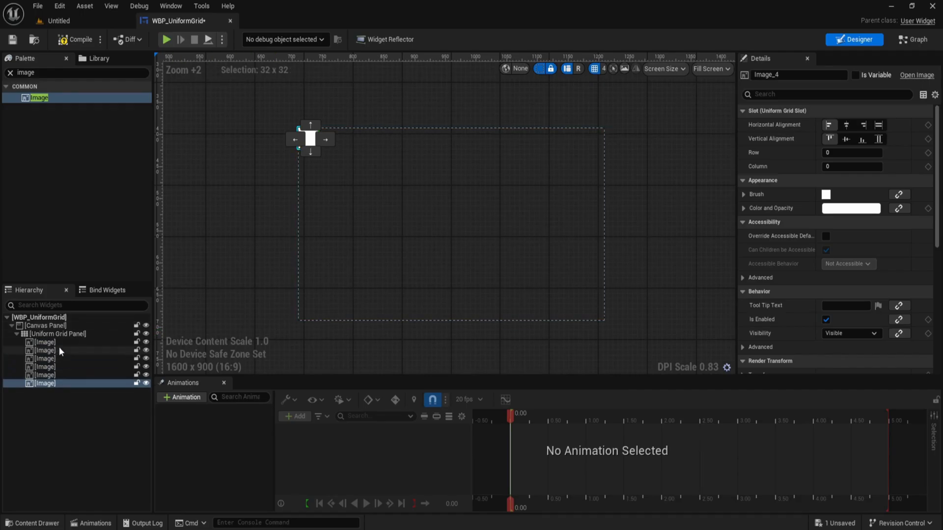
{"action": "left_click", "coordinate": [44, 342]}
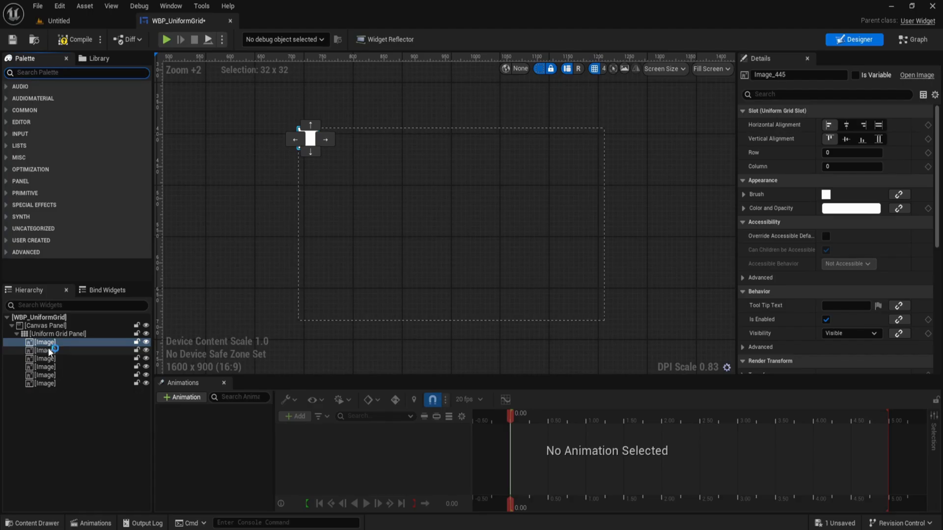
Set the second to fifth images' Row and Column: row 0 columns 1–2, row 1 columns 0–1.
{"action": "left_click", "coordinate": [45, 350]}
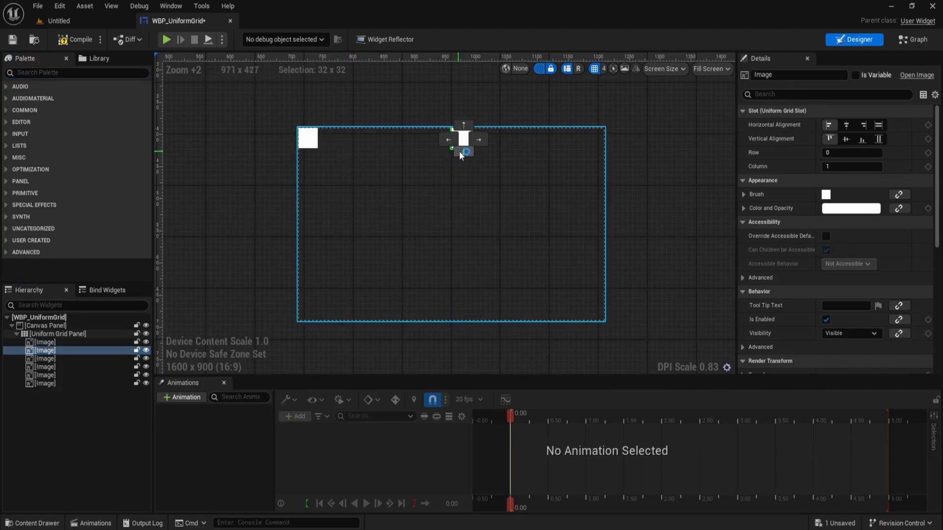
{"action": "left_click", "coordinate": [44, 351]}
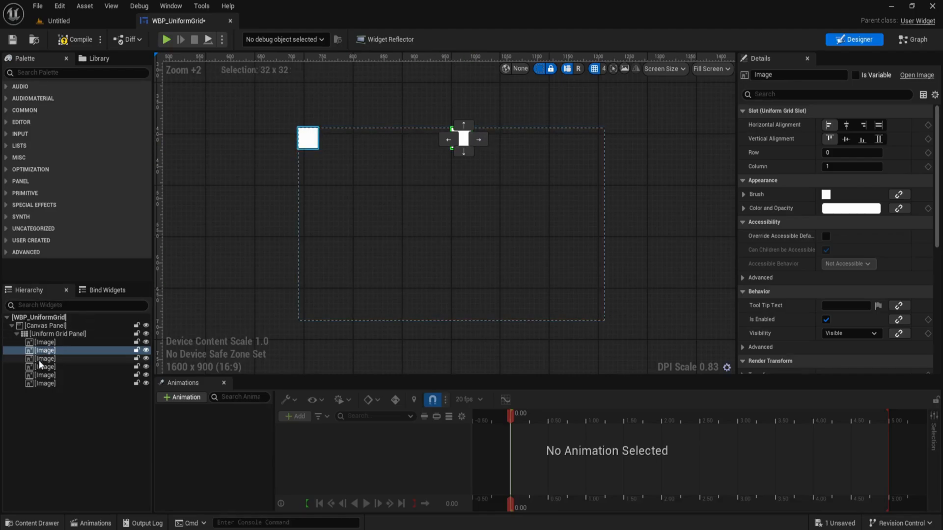
{"action": "left_click", "coordinate": [45, 359]}
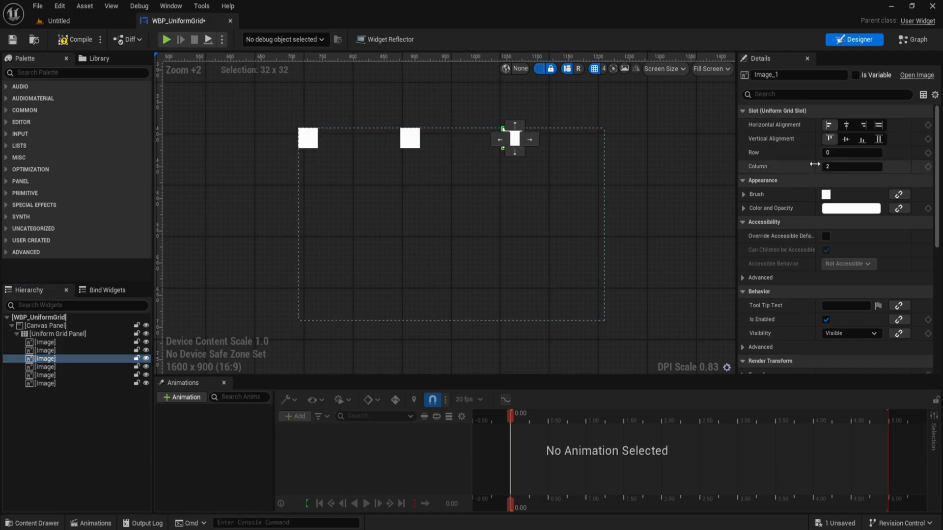
{"action": "left_click", "coordinate": [44, 366]}
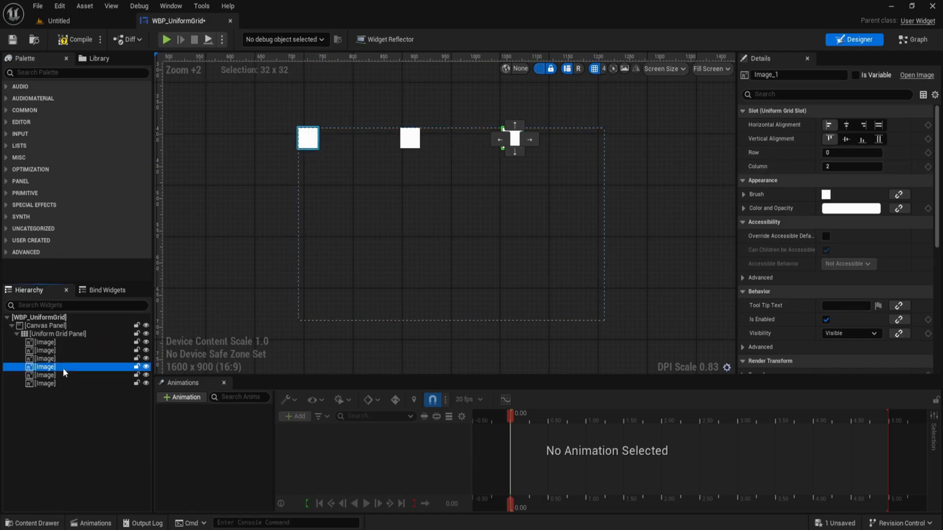
{"action": "left_click", "coordinate": [44, 366]}
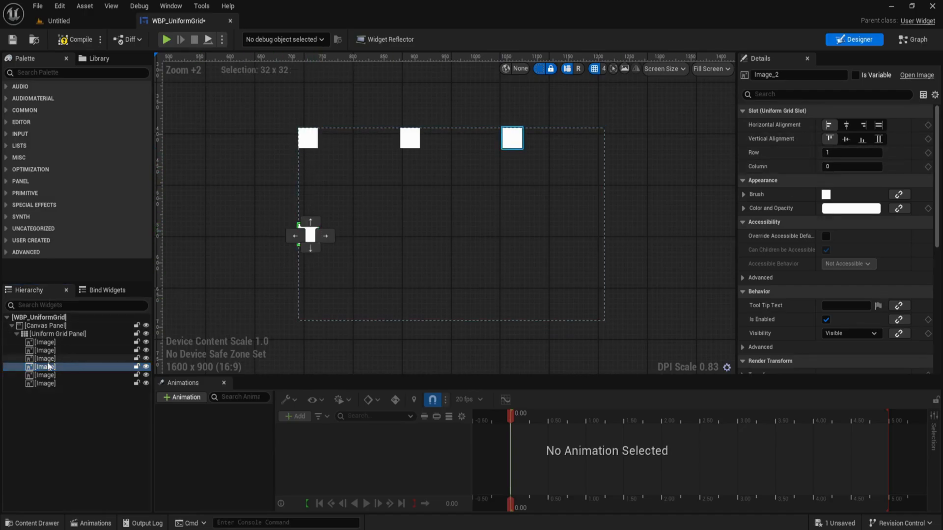
{"action": "left_click", "coordinate": [45, 374]}
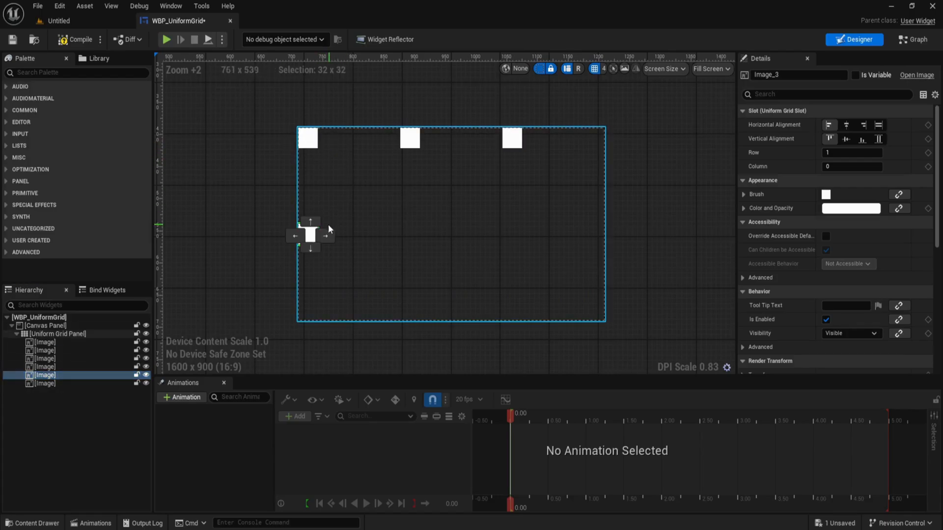
Place the sixth image at row 1 column 2 and check the two-by-three layout on the grid panel.
{"action": "left_click", "coordinate": [42, 384]}
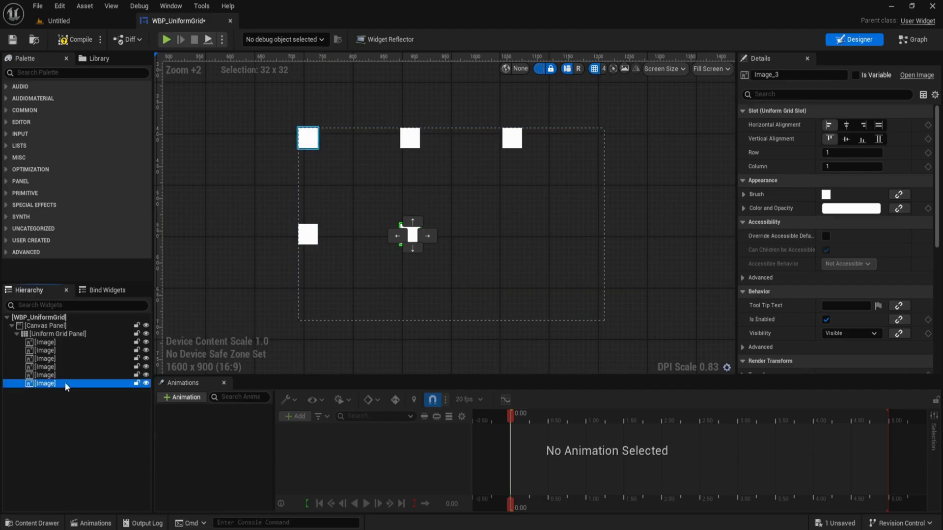
{"action": "left_click", "coordinate": [43, 383]}
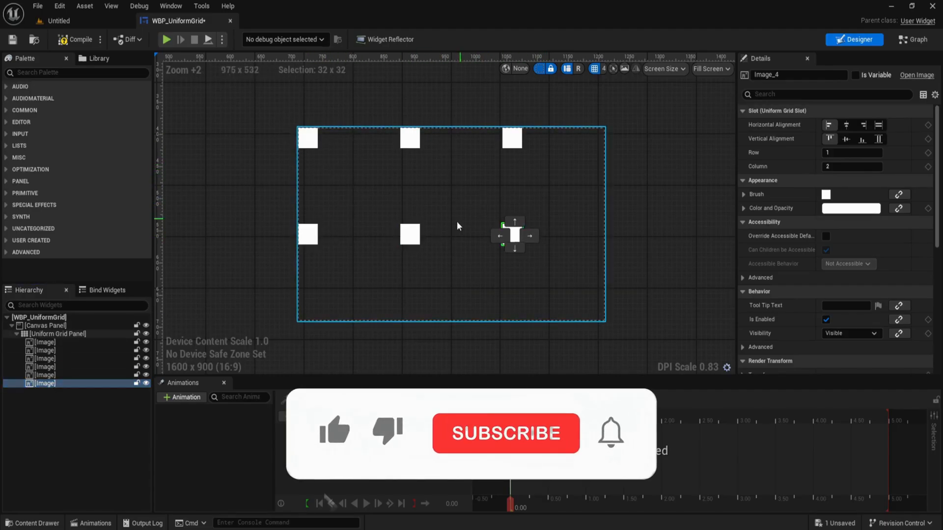
{"action": "left_click", "coordinate": [504, 433]}
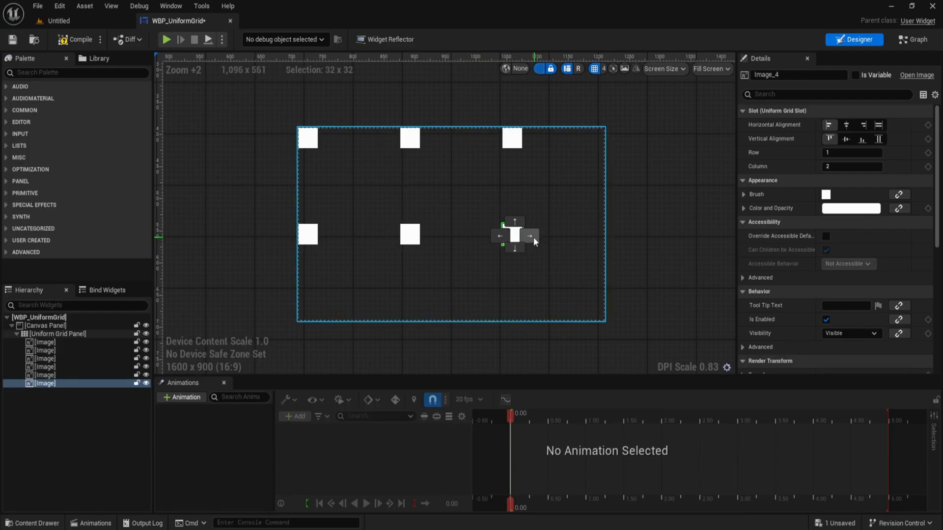
{"action": "left_click", "coordinate": [61, 334]}
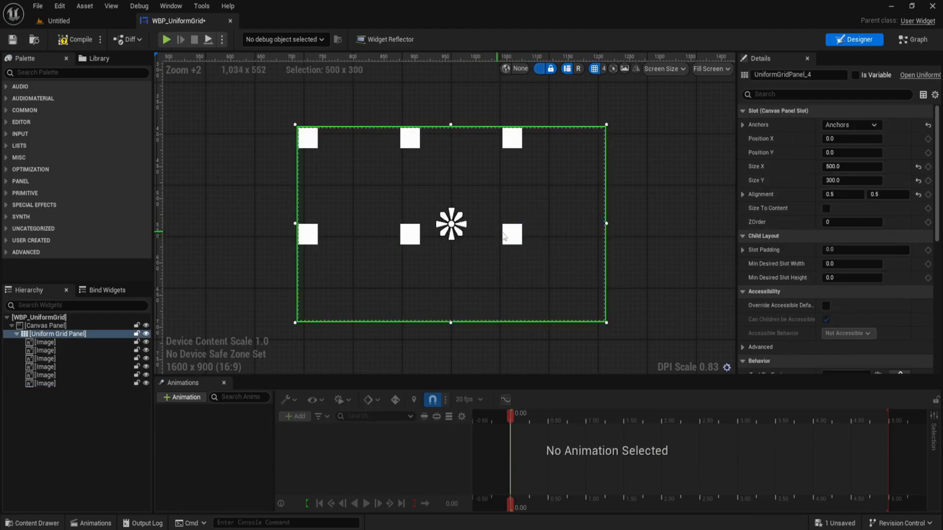
{"action": "left_click", "coordinate": [510, 234]}
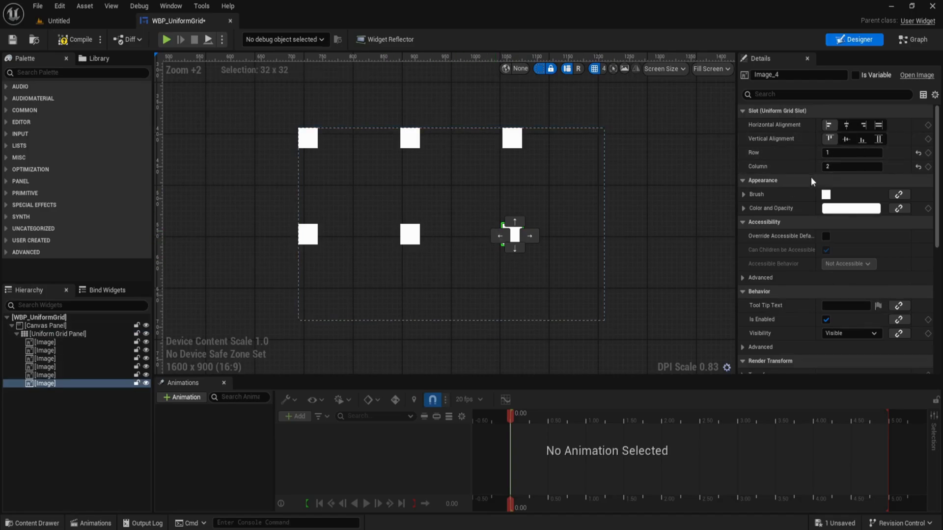
Colour the first-row images cyan, red and blue via Color and Opacity.
{"action": "left_click", "coordinate": [308, 138]}
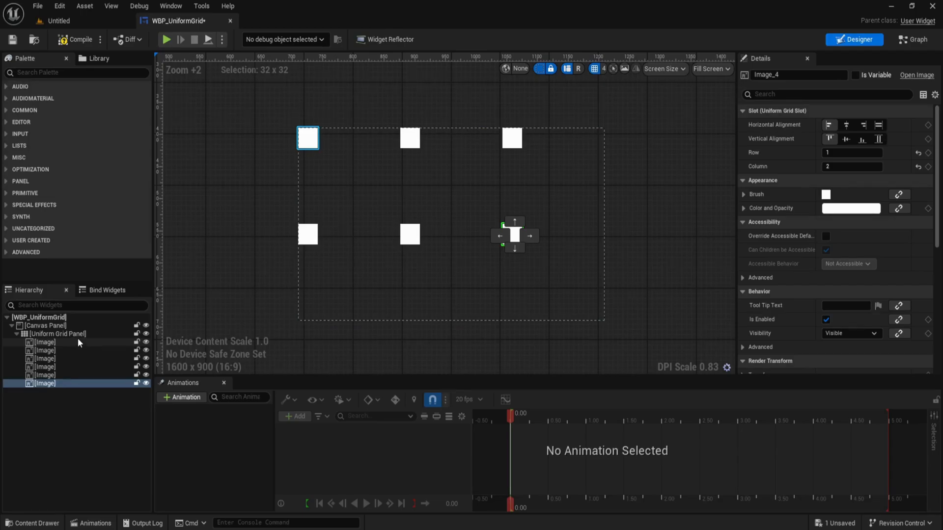
{"action": "left_click", "coordinate": [850, 208]}
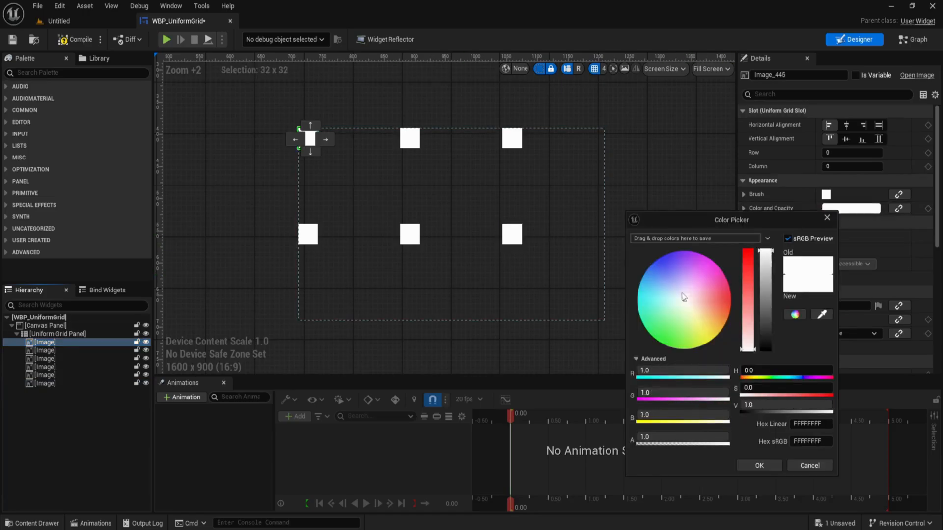
{"action": "left_click", "coordinate": [758, 465]}
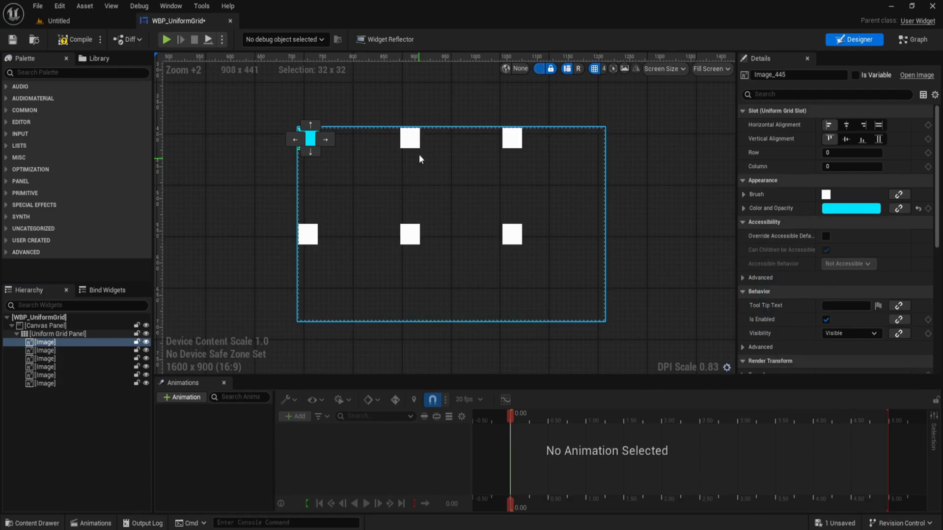
{"action": "left_click", "coordinate": [851, 208]}
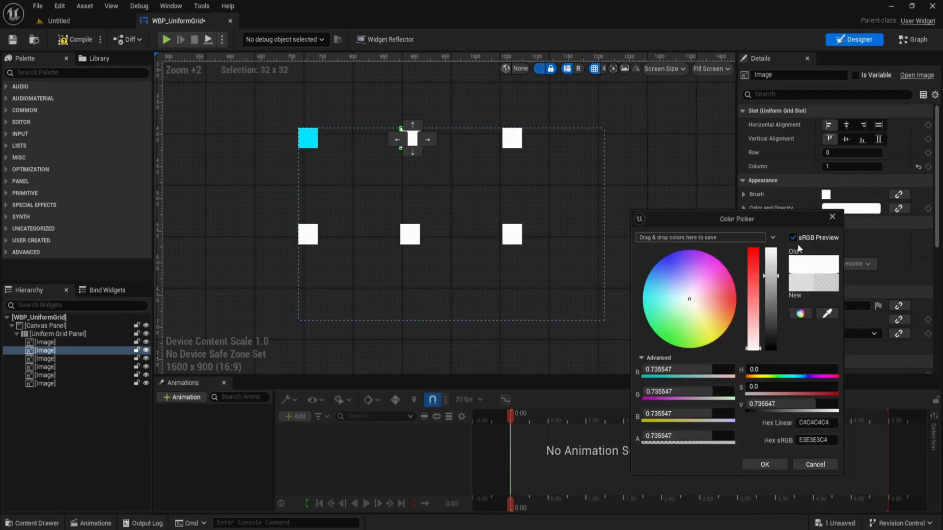
{"action": "left_click", "coordinate": [764, 465]}
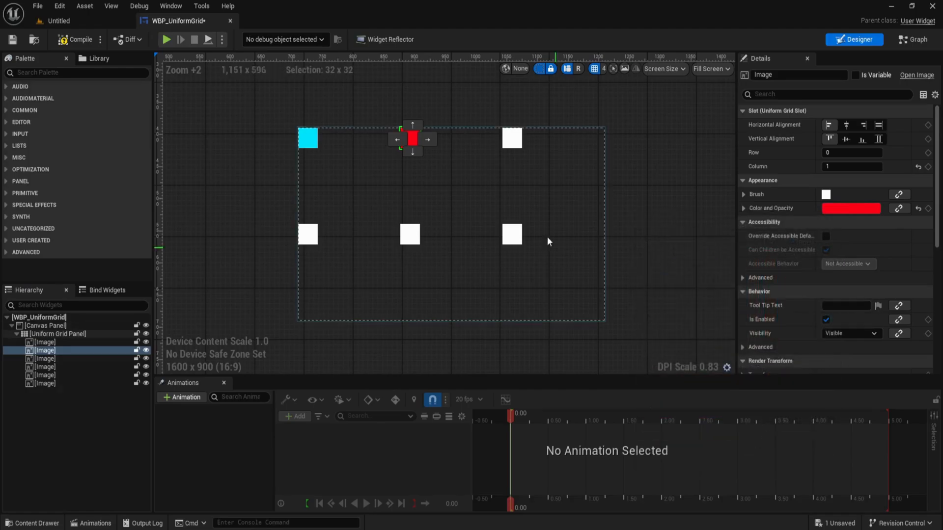
{"action": "left_click", "coordinate": [851, 208]}
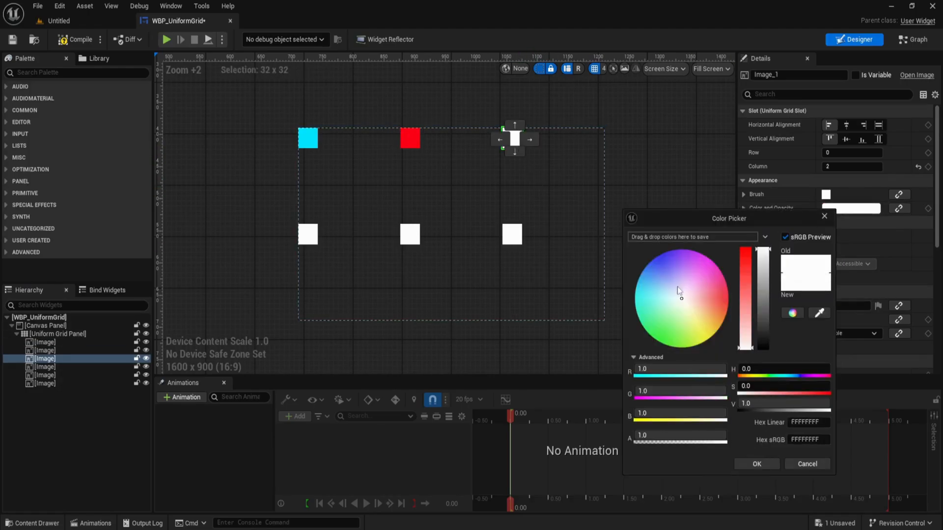
{"action": "left_click", "coordinate": [756, 463]}
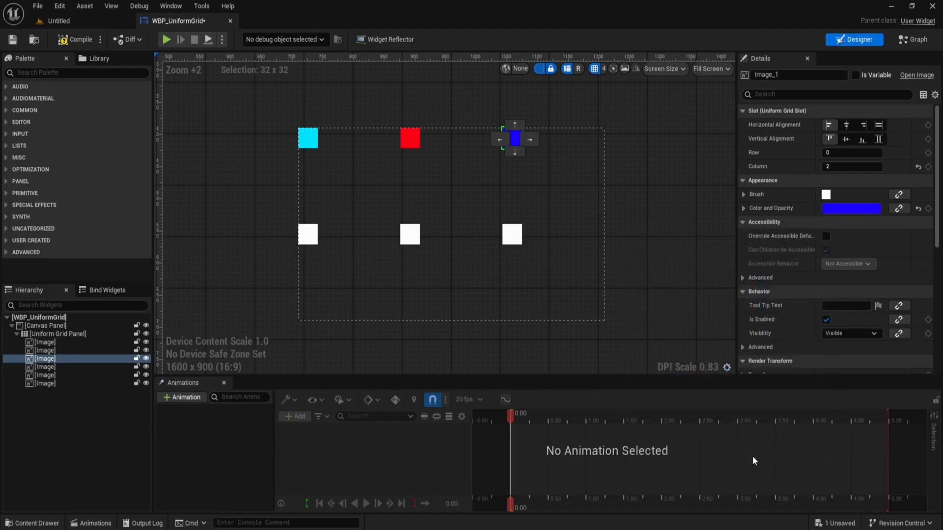
Colour the second-row images crimson, green and magenta, then begin selecting all six cells.
{"action": "left_click", "coordinate": [851, 208]}
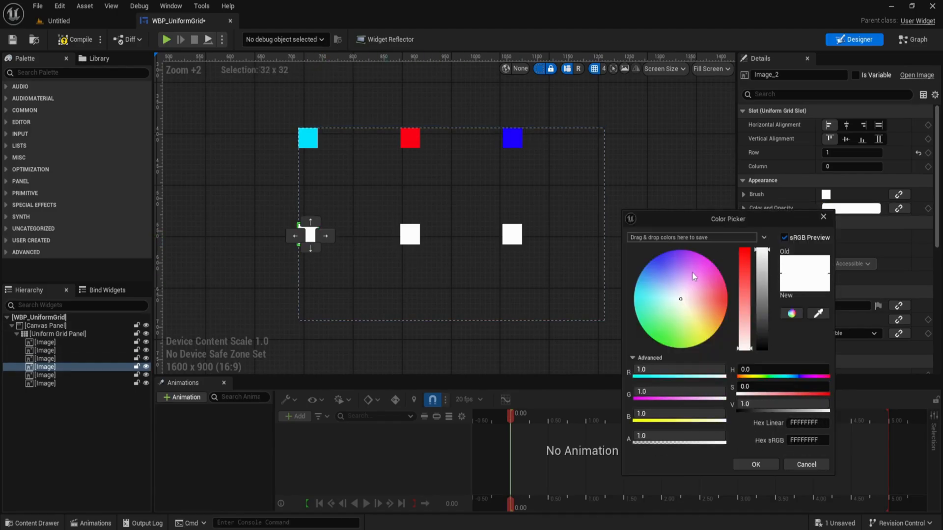
{"action": "left_click", "coordinate": [726, 295]}
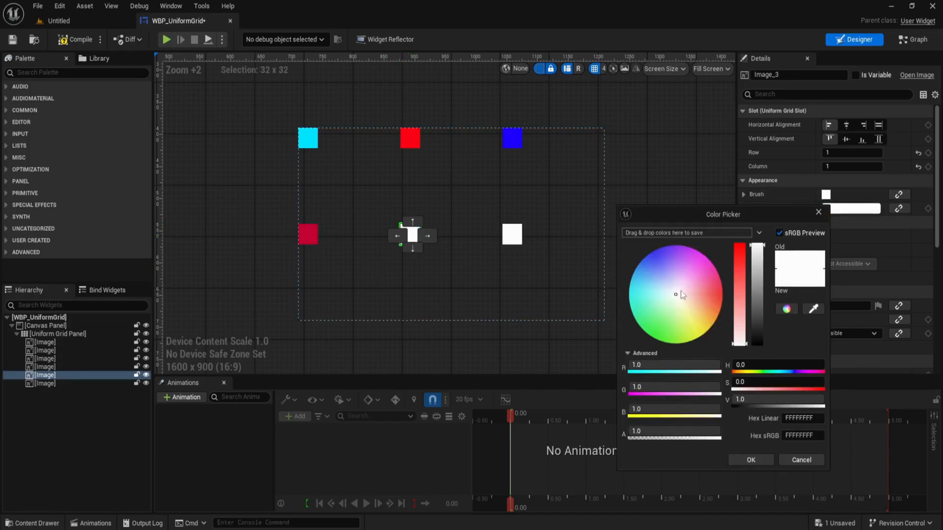
{"action": "left_click", "coordinate": [750, 459]}
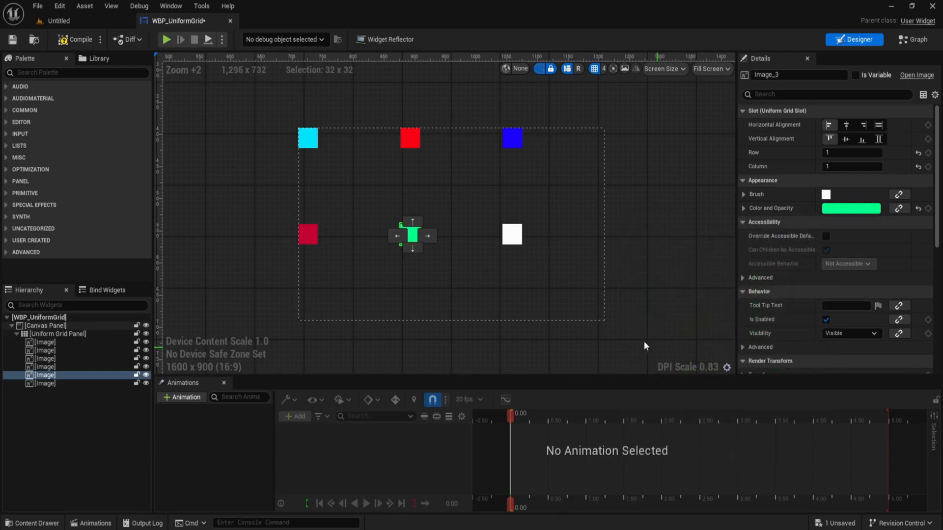
{"action": "left_click", "coordinate": [851, 209]}
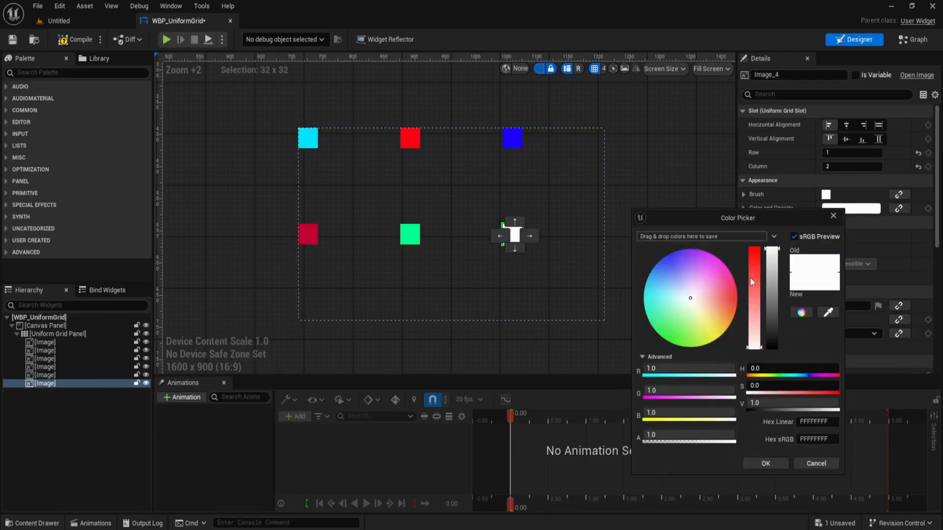
{"action": "left_click", "coordinate": [765, 463]}
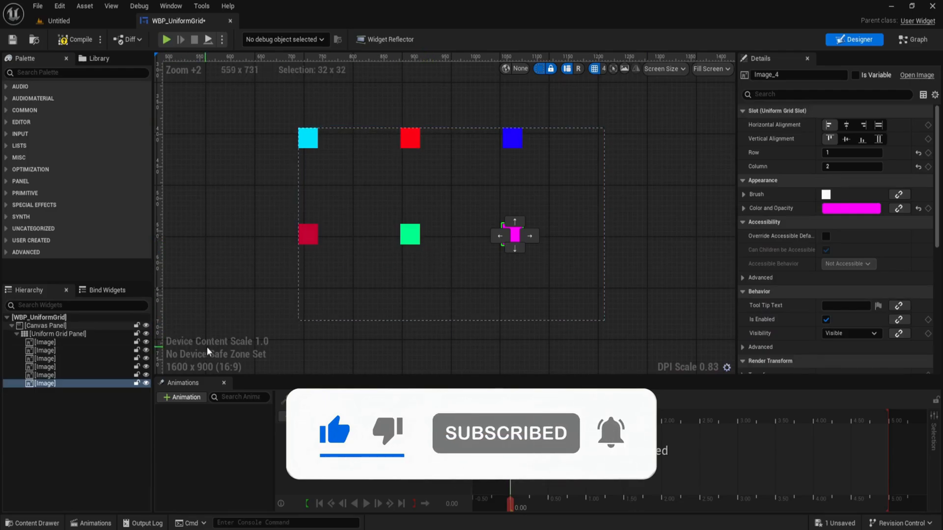
{"action": "left_click", "coordinate": [444, 248]}
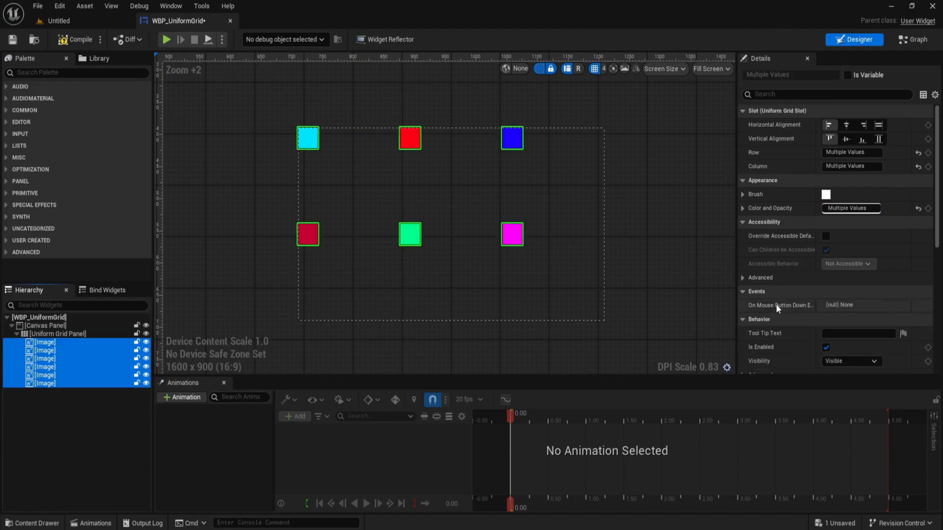
{"action": "mouse_move", "coordinate": [772, 134]}
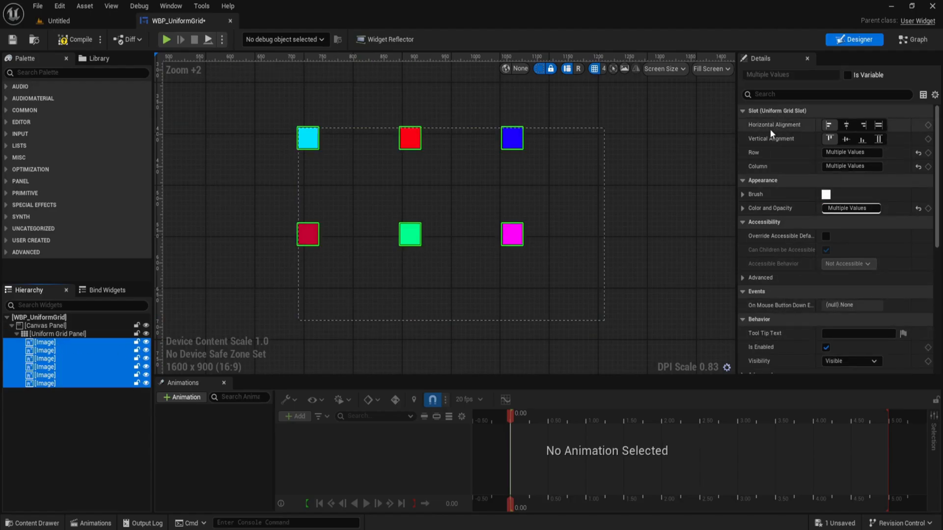
{"action": "mouse_move", "coordinate": [791, 117]}
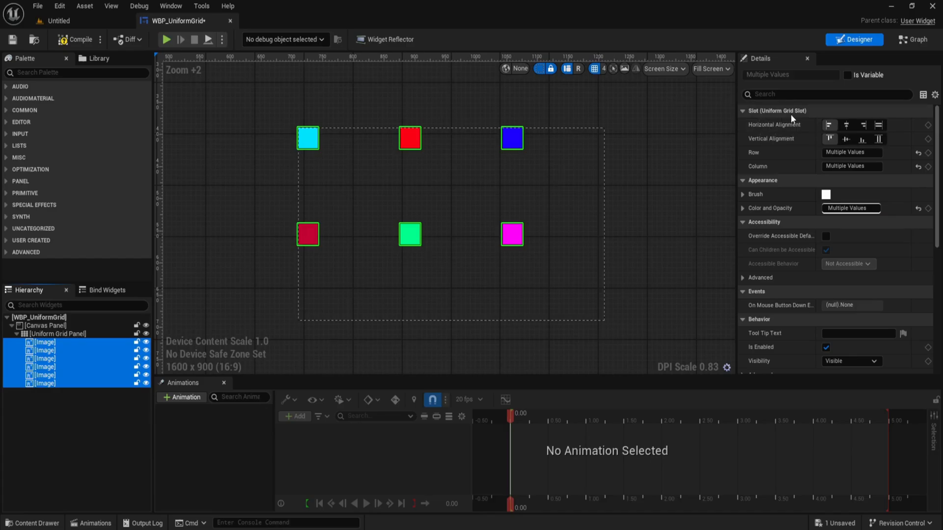
{"action": "mouse_move", "coordinate": [762, 137]}
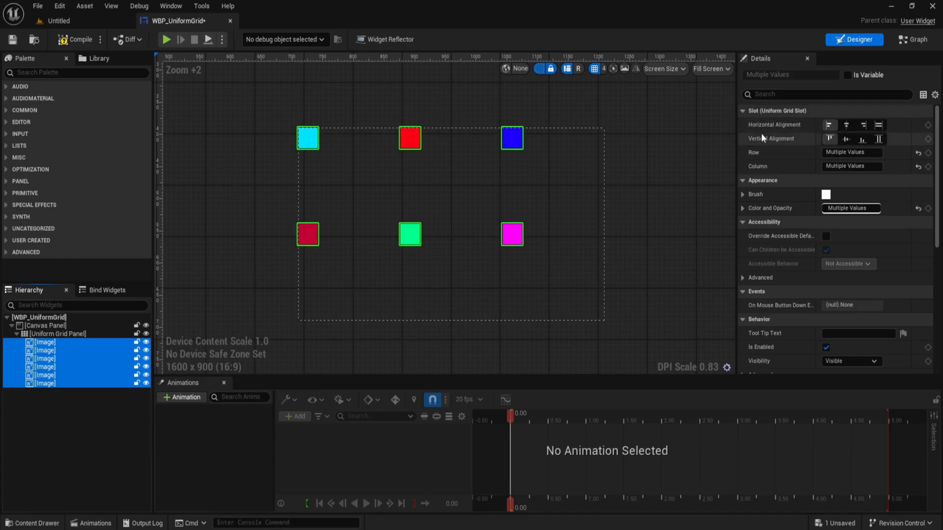
{"action": "mouse_move", "coordinate": [777, 139]}
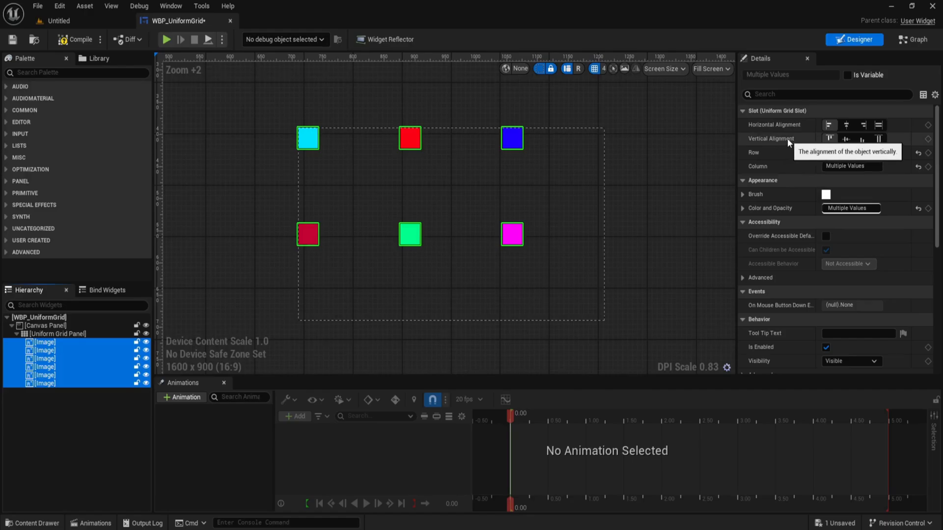
Set Horizontal and Vertical Alignment to Fill in the Uniform Grid Slot for all six images.
{"action": "left_click", "coordinate": [877, 124]}
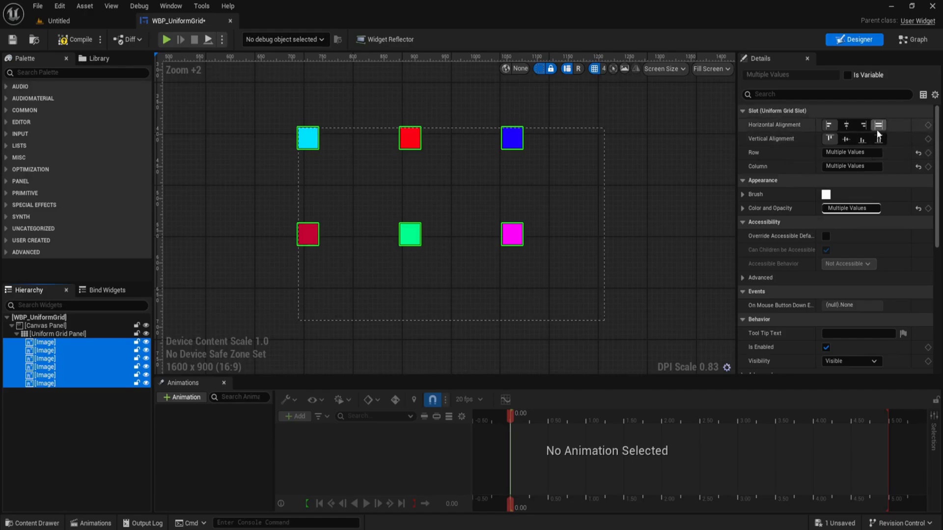
{"action": "left_click", "coordinate": [877, 139]}
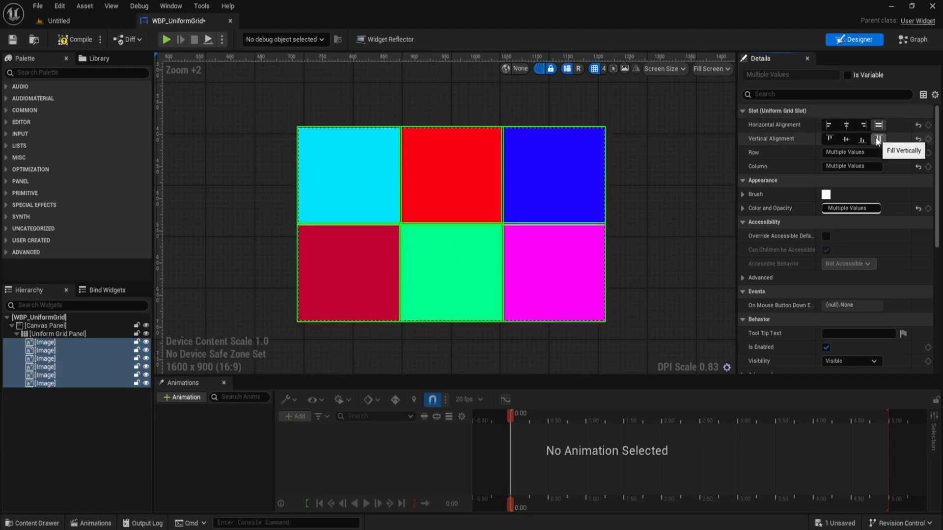
{"action": "mouse_move", "coordinate": [846, 139]}
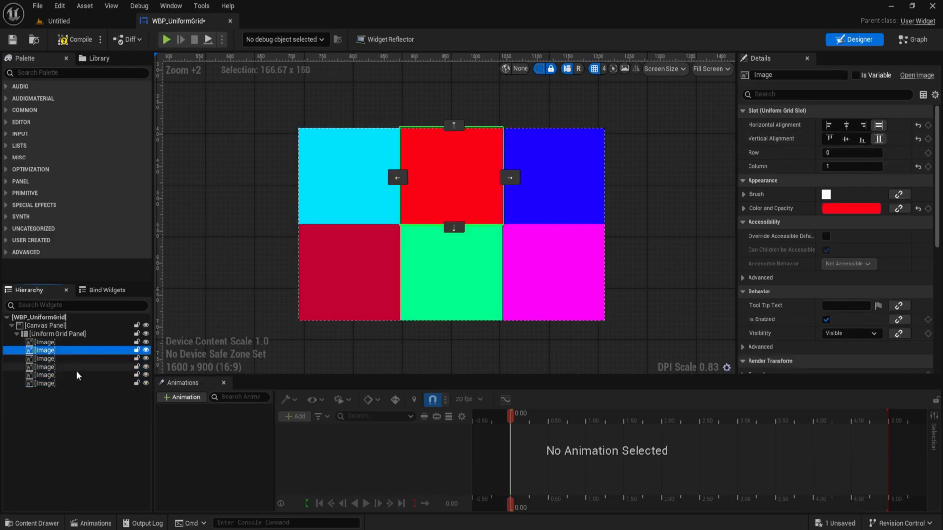
{"action": "left_click", "coordinate": [844, 139]}
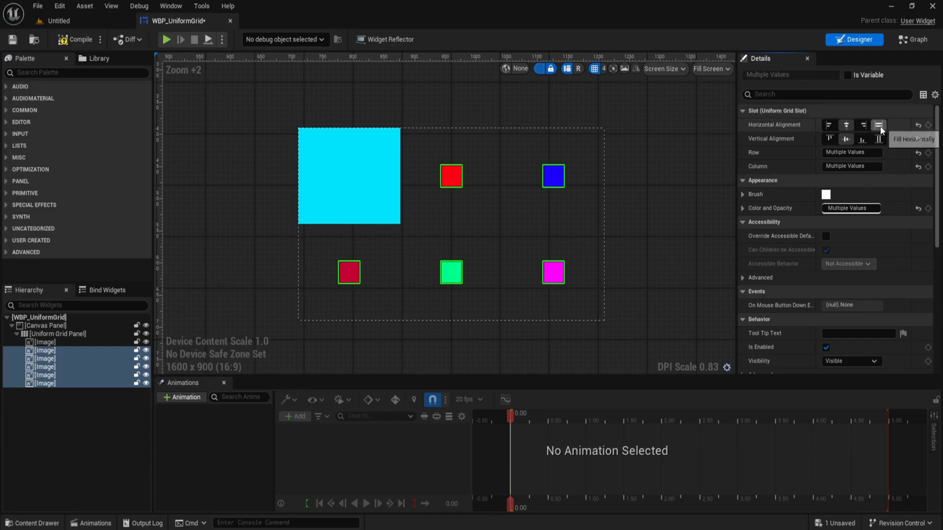
{"action": "left_click", "coordinate": [877, 125]}
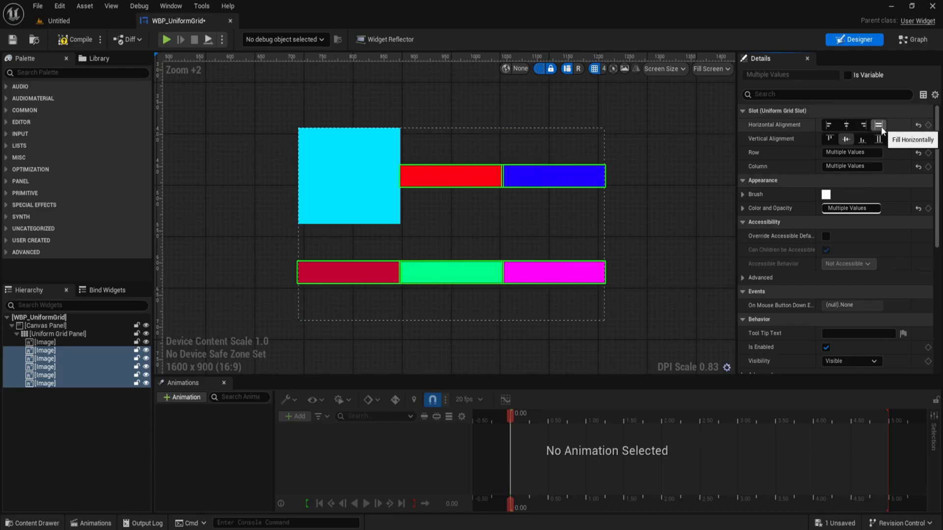
{"action": "left_click", "coordinate": [829, 124]}
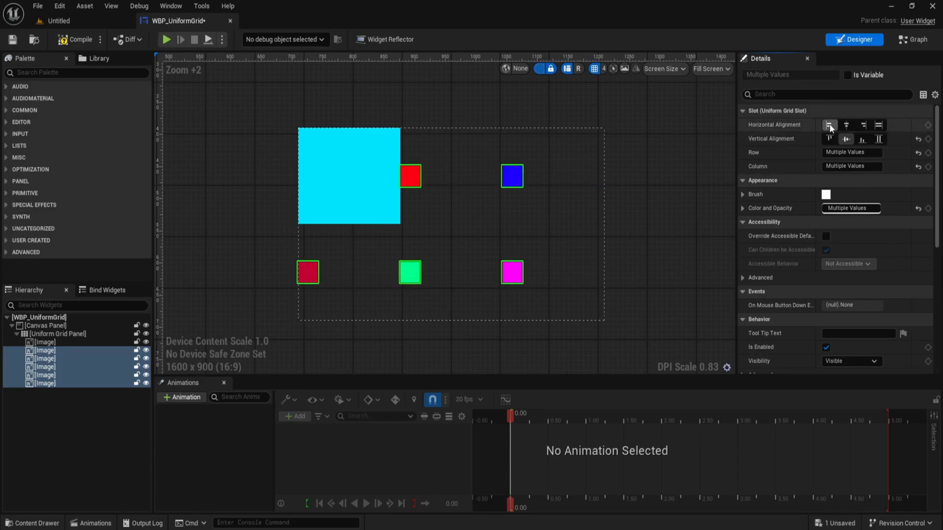
{"action": "left_click", "coordinate": [877, 124]}
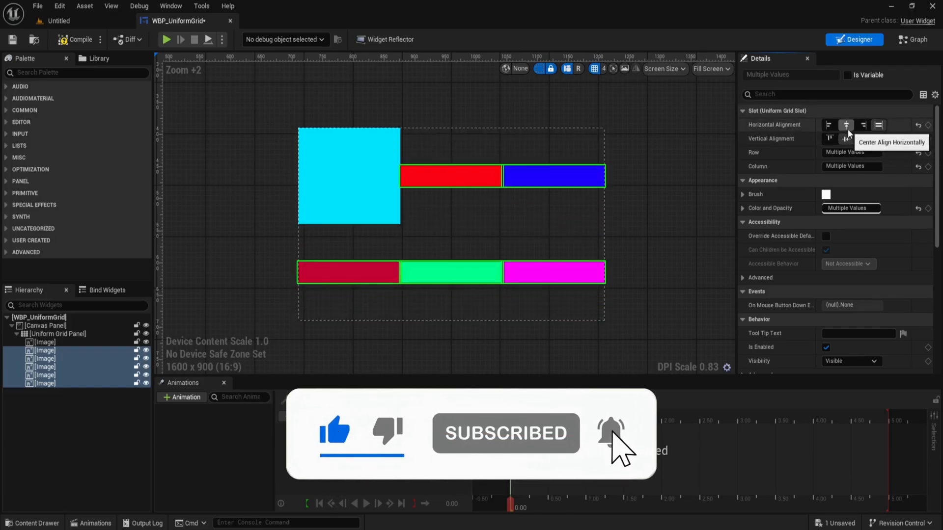
{"action": "left_click", "coordinate": [877, 138]}
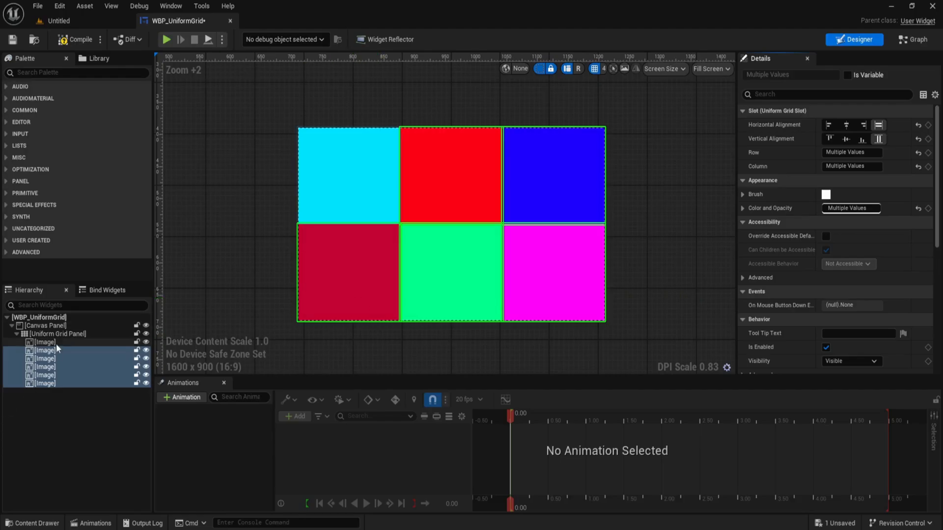
{"action": "left_click", "coordinate": [44, 341]}
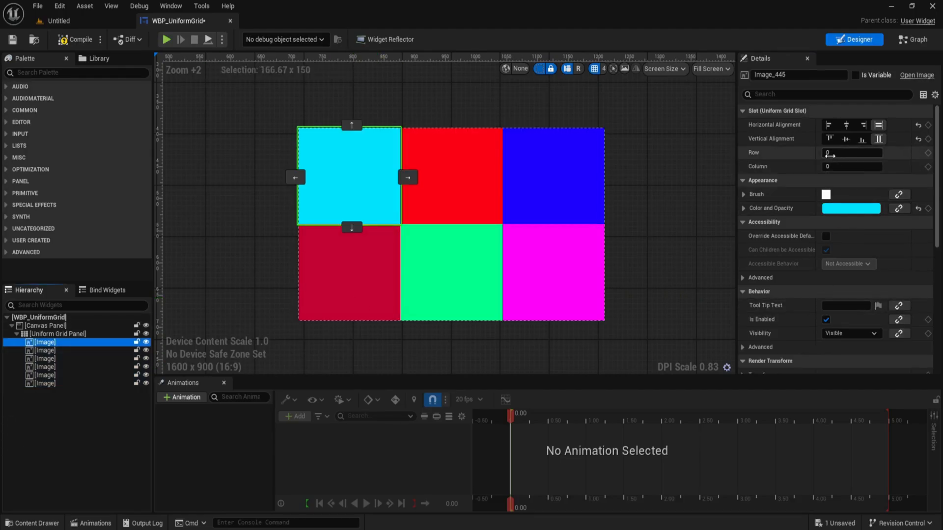
{"action": "left_click", "coordinate": [852, 166]}
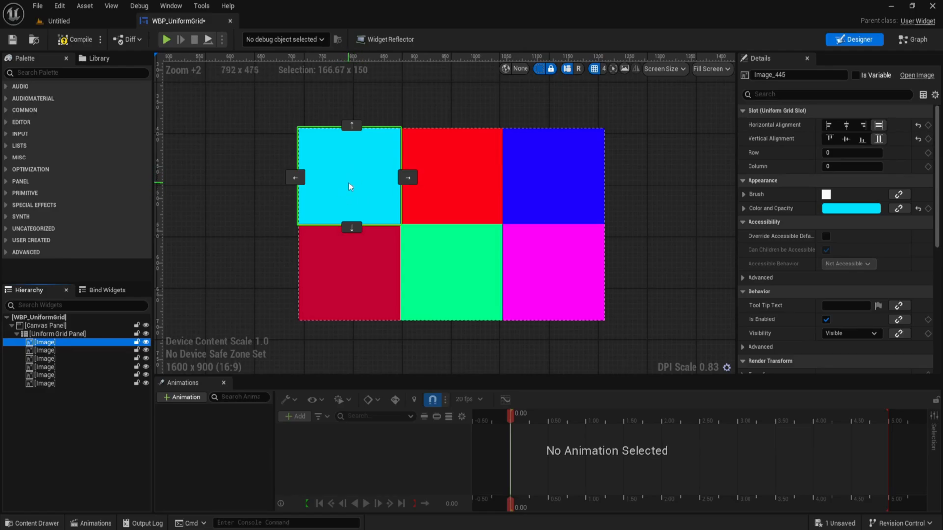
{"action": "left_click", "coordinate": [452, 177]}
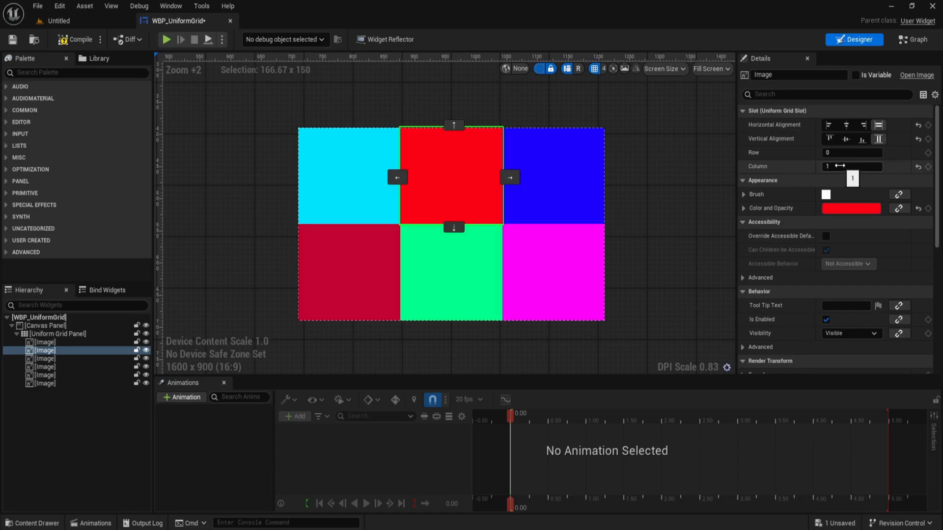
{"action": "left_click", "coordinate": [44, 359]}
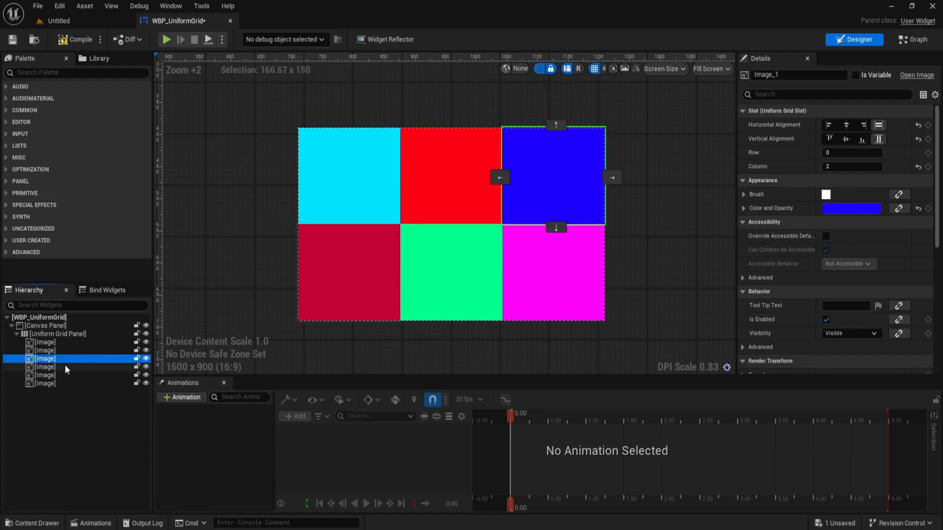
{"action": "left_click", "coordinate": [44, 383]}
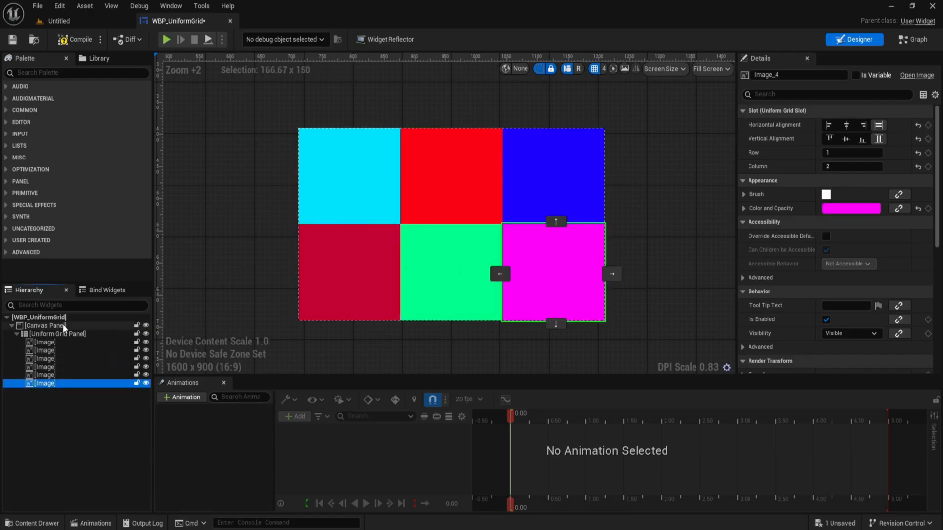
{"action": "left_click", "coordinate": [59, 334]}
{"action": "type", "text": "15"}
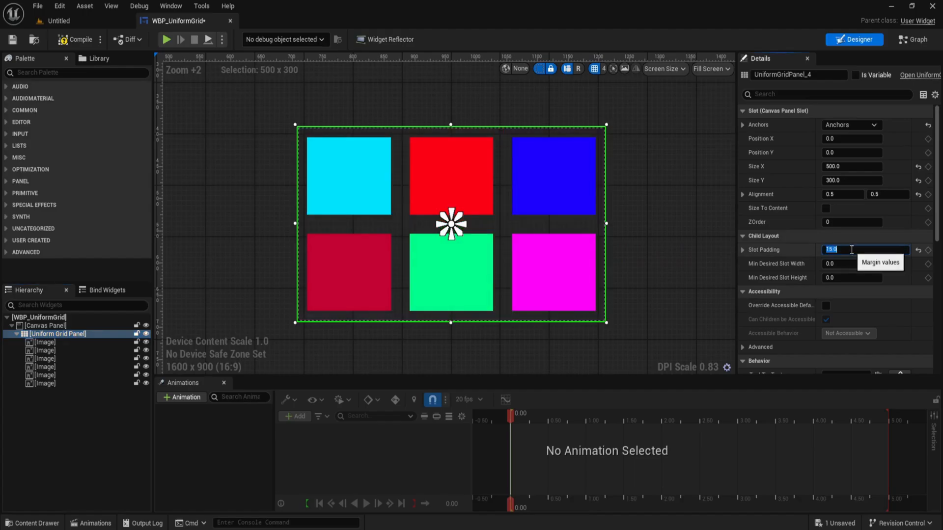
{"action": "mouse_move", "coordinate": [566, 282]}
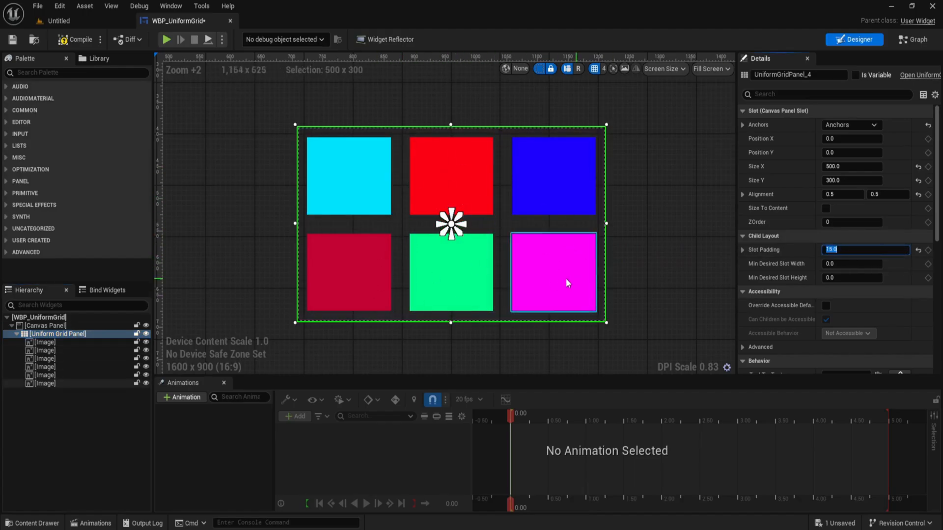
{"action": "mouse_move", "coordinate": [552, 264]}
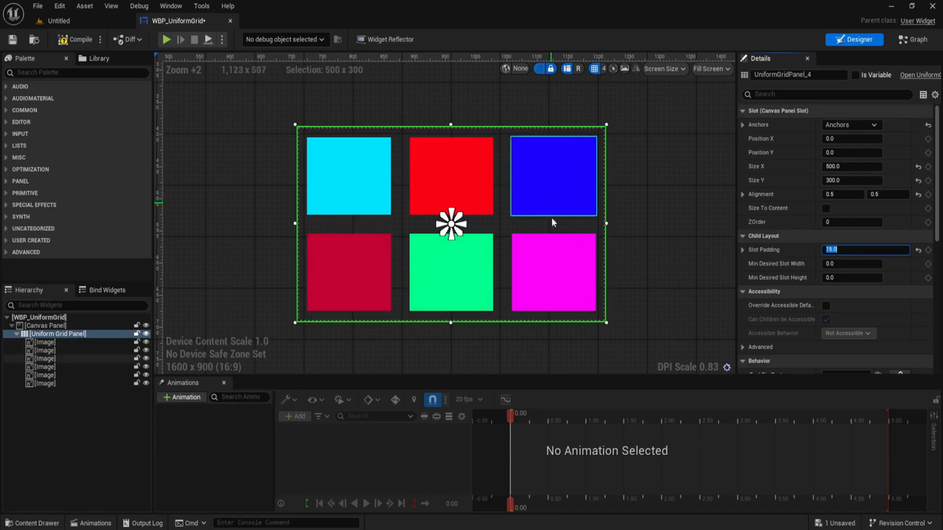
Search the Palette for Text to start adding a Text Block to the grid panel.
{"action": "type", "text": "text"}
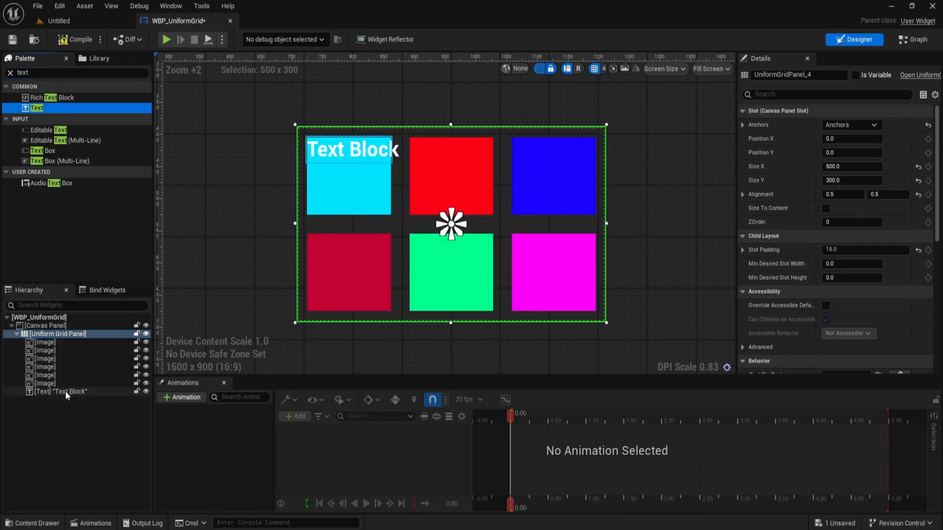
Put the three Text Blocks in Row 2 at Columns 0, 1 and 2 beneath the coloured images.
{"action": "left_click", "coordinate": [54, 392]}
{"action": "type", "text": "1"}
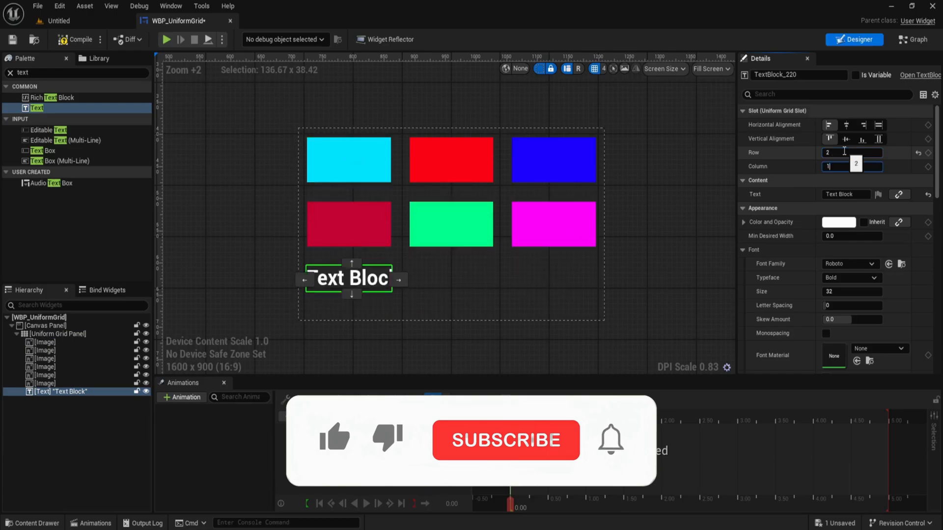
{"action": "left_click", "coordinate": [852, 167]}
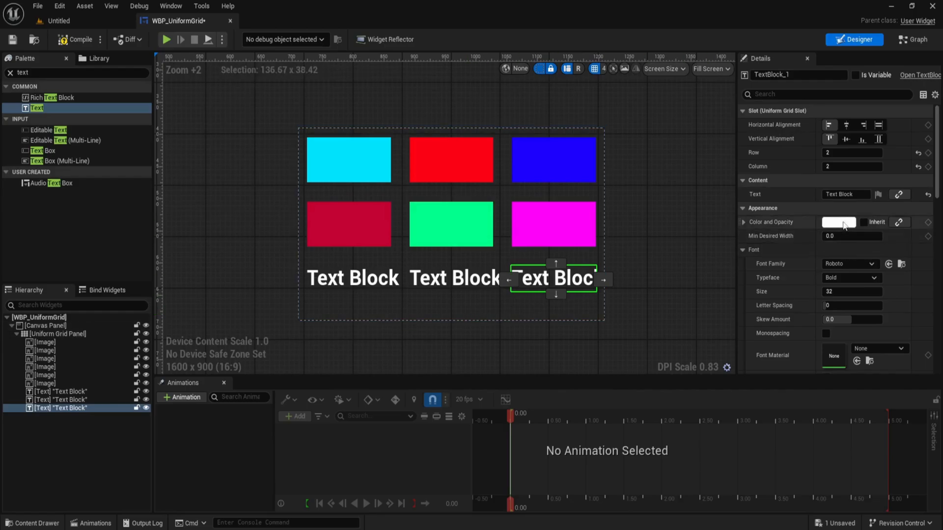
{"action": "left_click", "coordinate": [846, 193]}
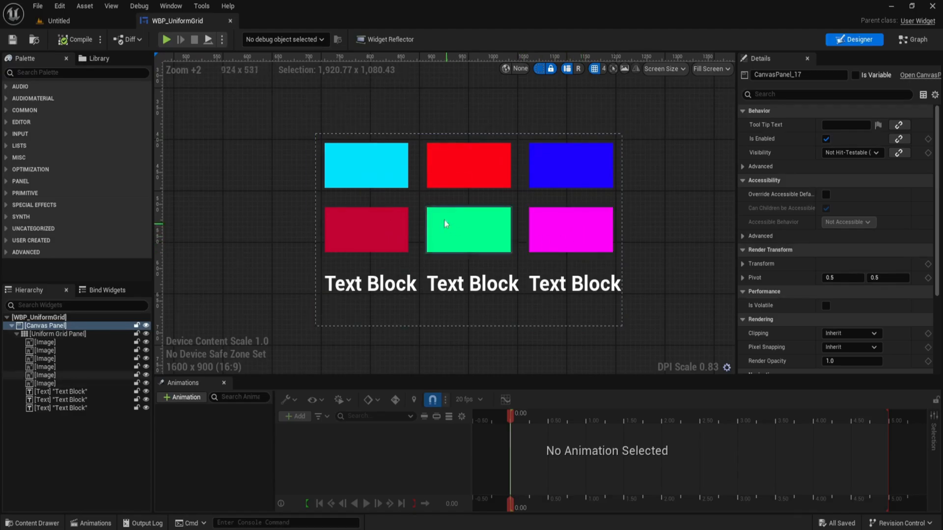
{"action": "scroll", "scroll_direction": "down", "scroll_amount": 3}
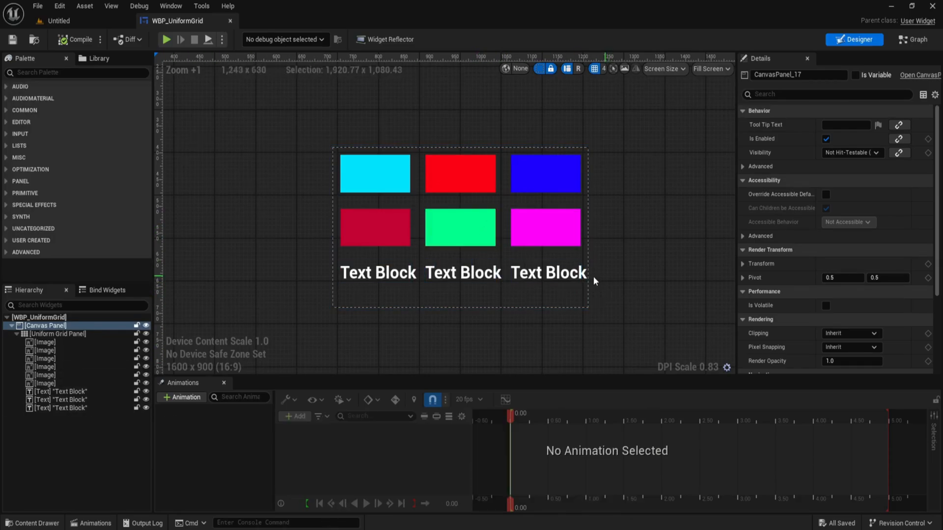
{"action": "left_click", "coordinate": [60, 400]}
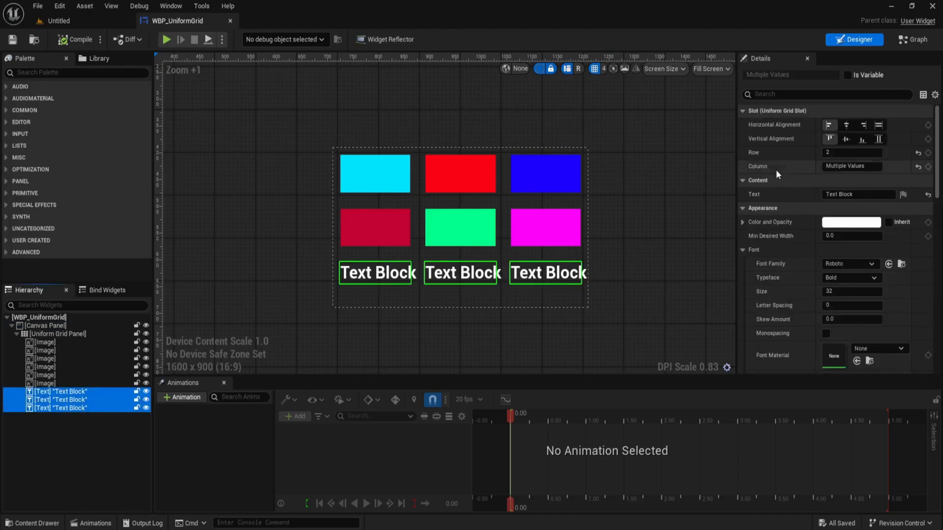